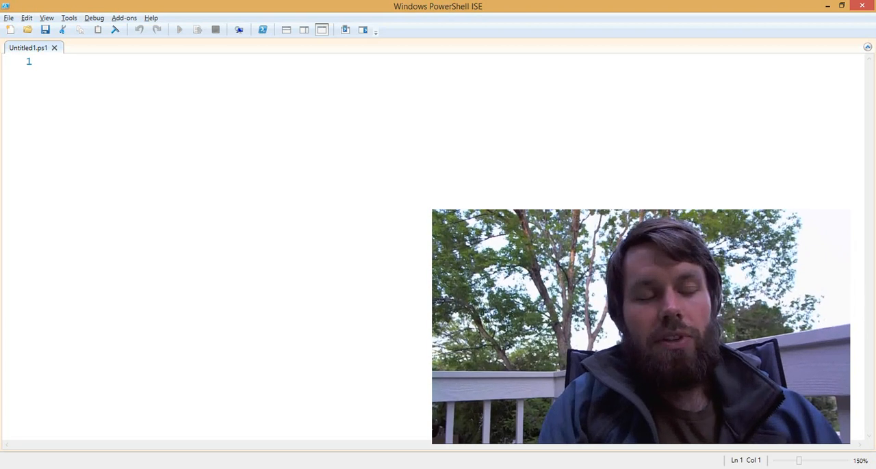
Define class Vehicle with an empty [void] Drive([int] $NumberOfMiles) method.
type("class Vehicle {")
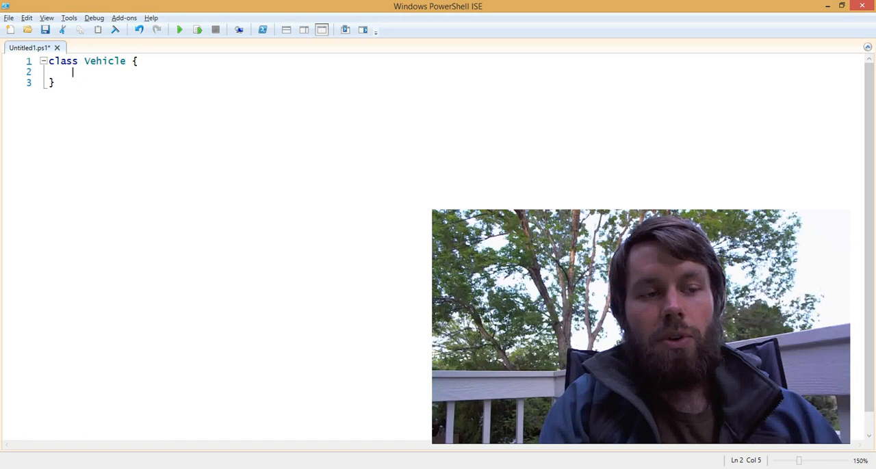
type("[void] Drive(")
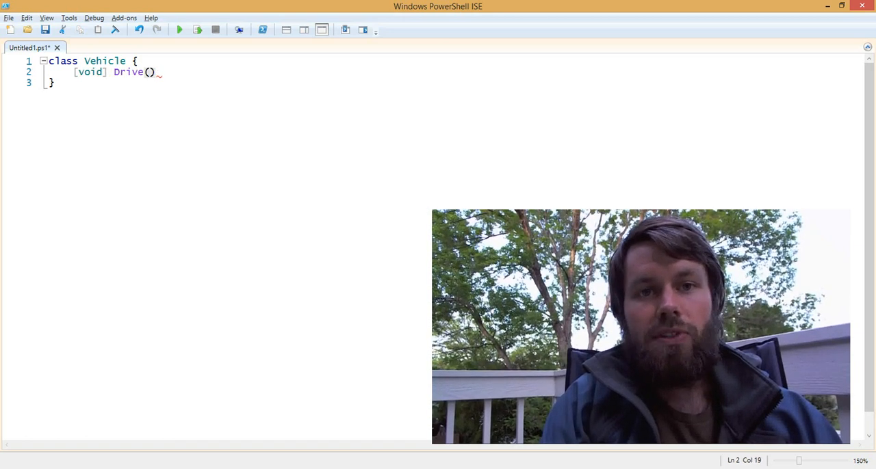
type("{")
type("}")
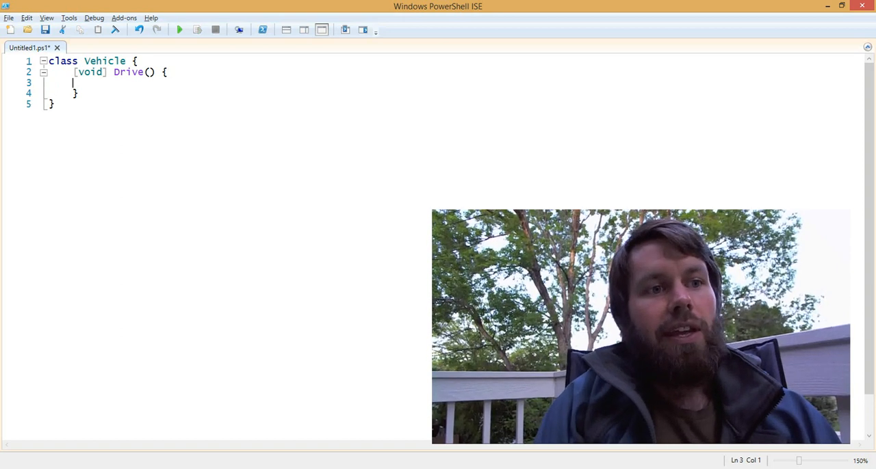
left_click(149, 72)
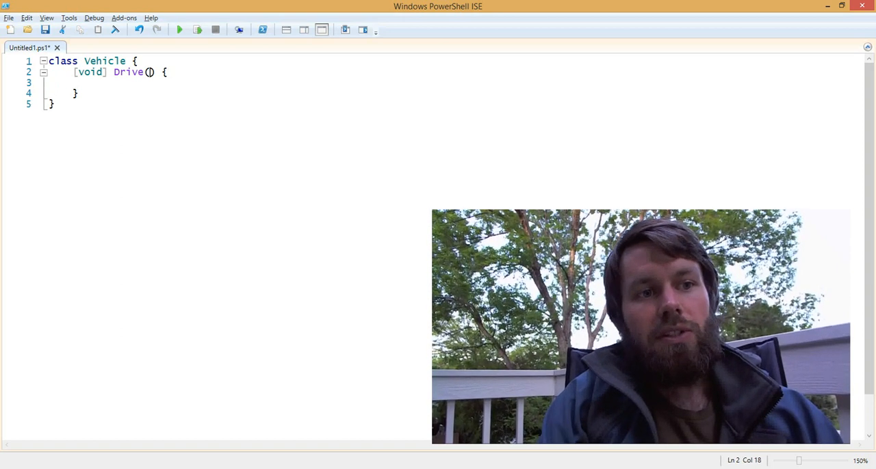
type("[string] $int")
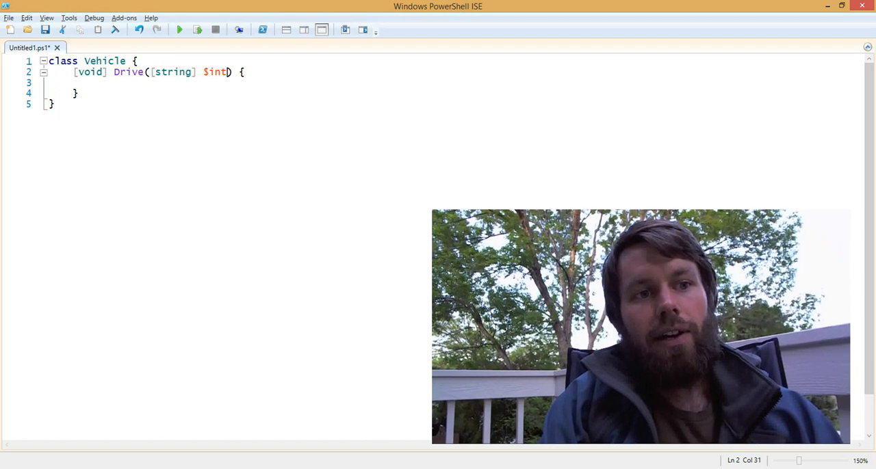
type("NumberOfMiles")
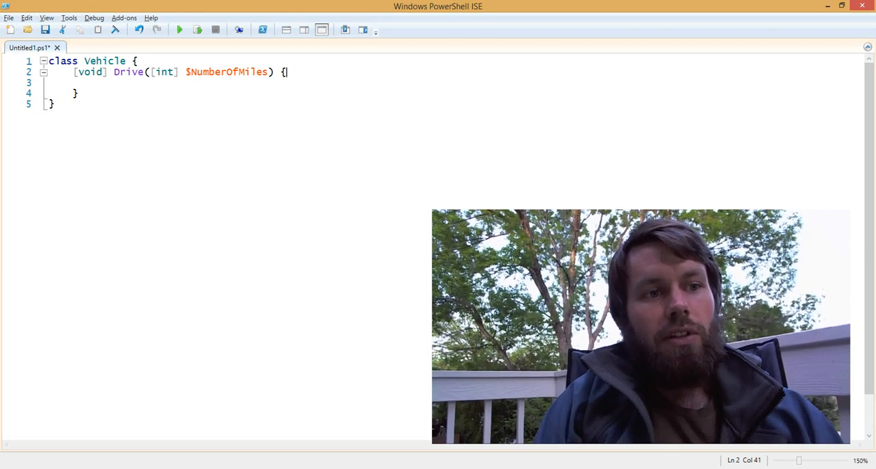
key("Enter")
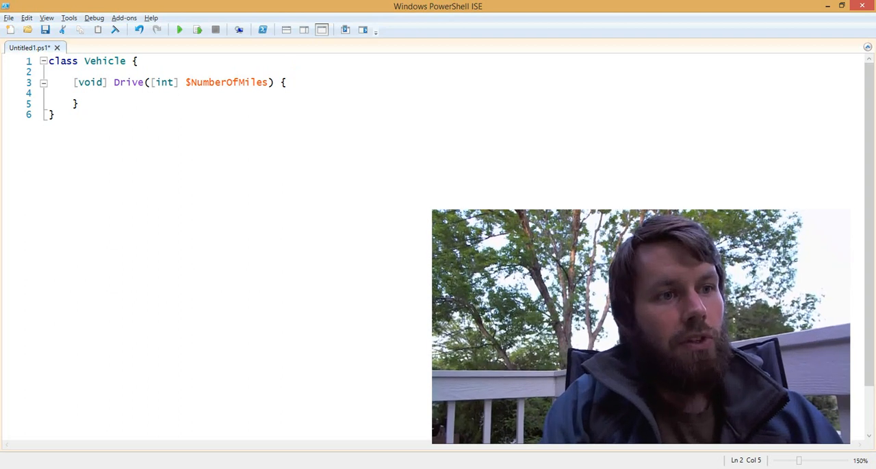
Add an [int] $Mileage; property to the Vehicle class.
type("[int]")
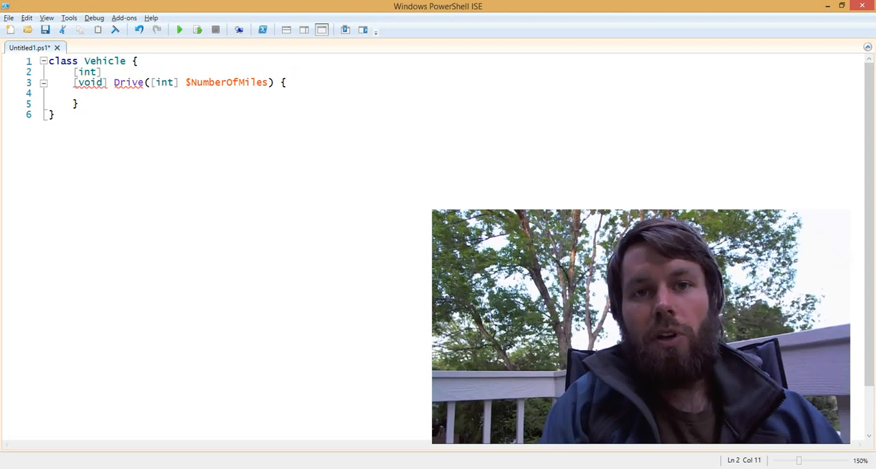
type("$")
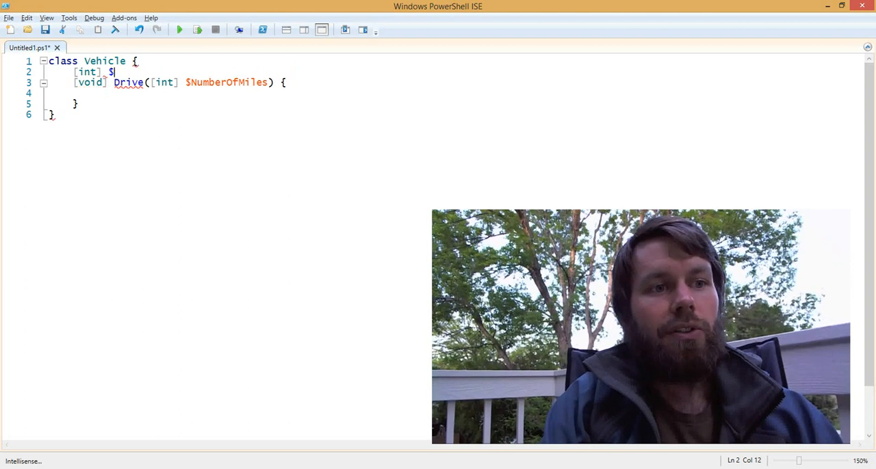
type("Mileage;")
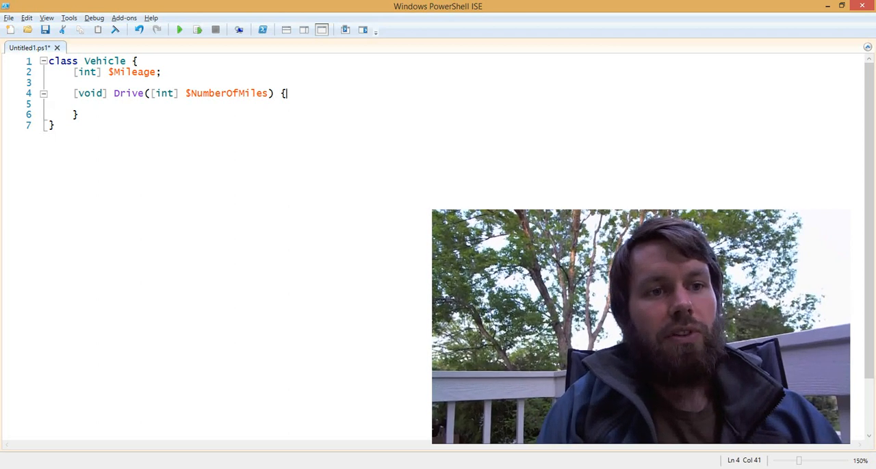
Make Drive add miles via $this.Mileage += $NumberOfMiles; and highlight $this and $NumberOfMiles.
type("$")
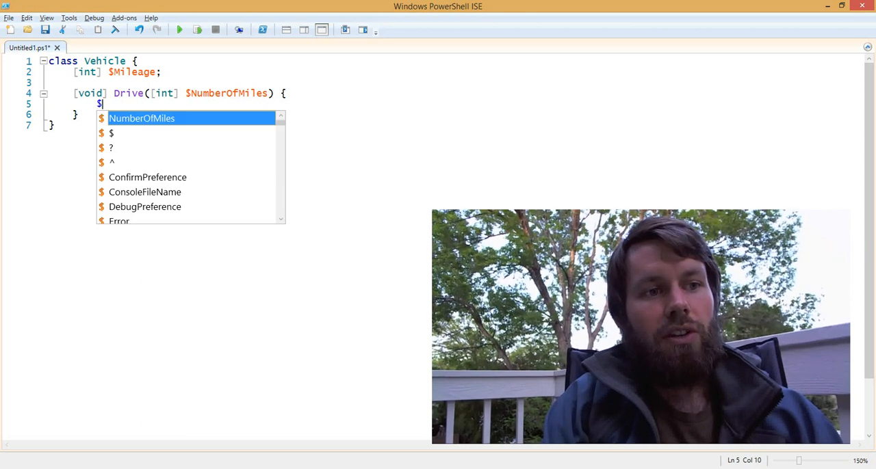
type("this.Mileage")
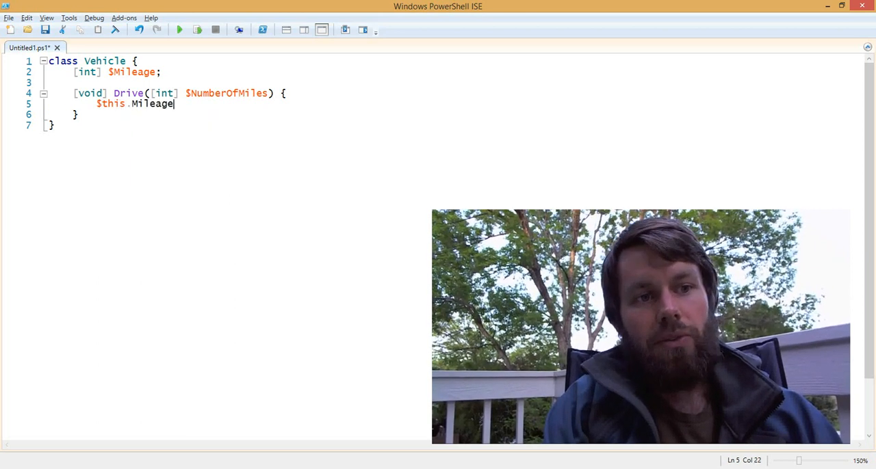
type("+= $n")
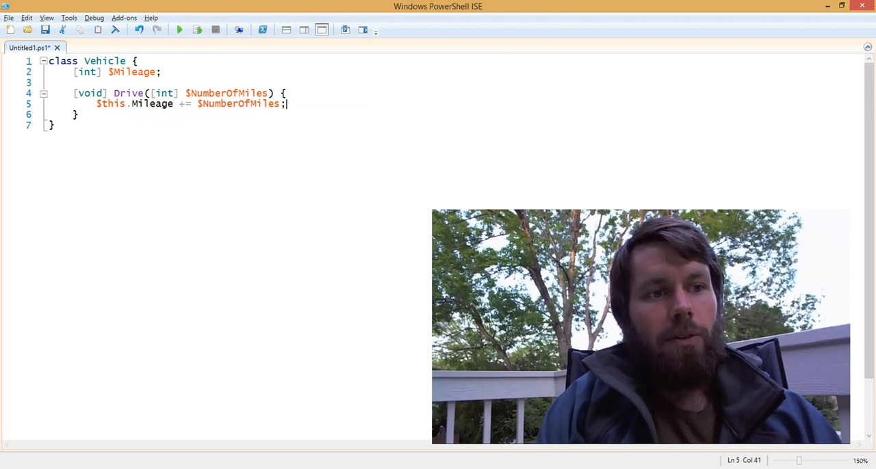
double_click(111, 103)
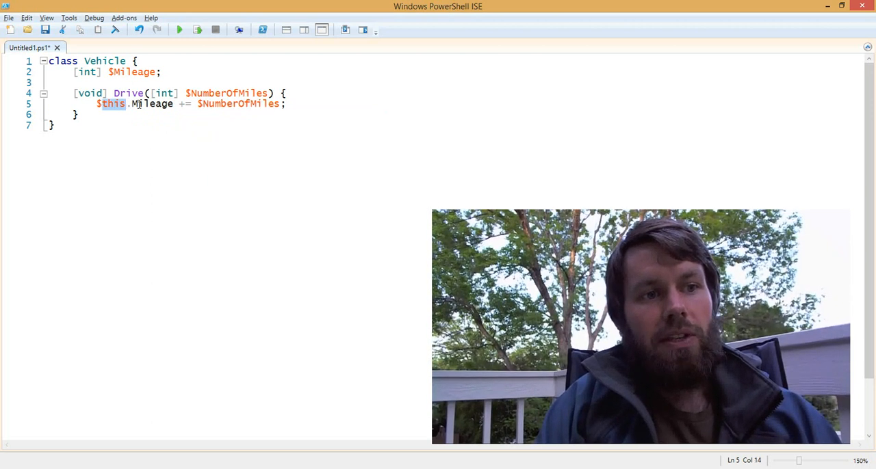
double_click(151, 103)
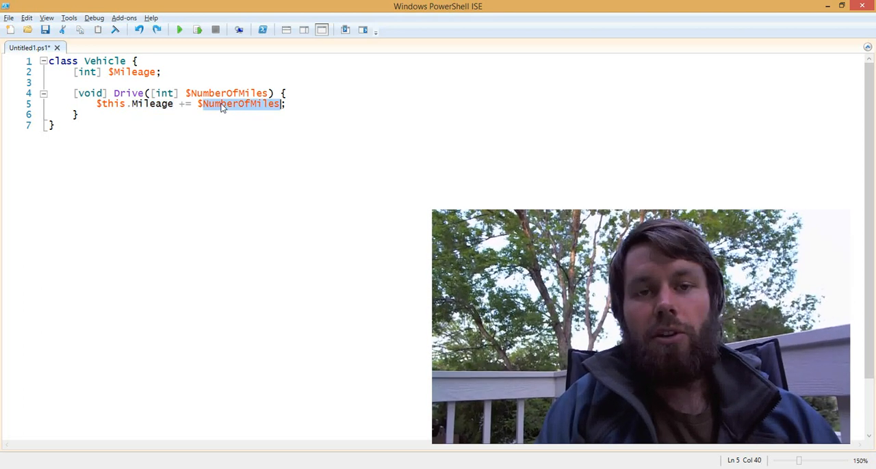
left_click(226, 93)
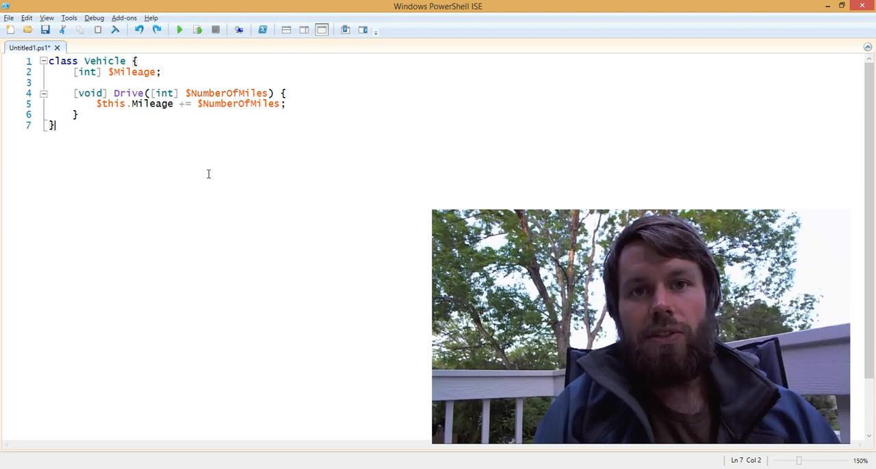
Define class Car : Vehicle with [int] $Length; and [int] $Width; properties.
key("Enter")
type("class Car")
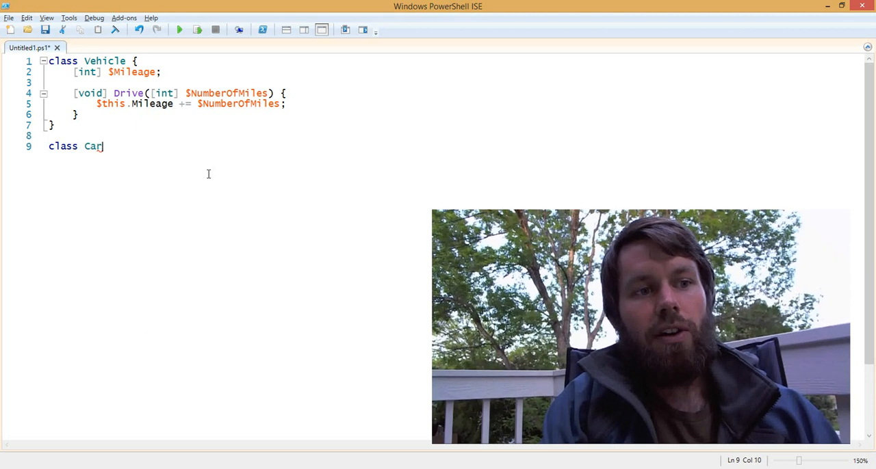
type(":")
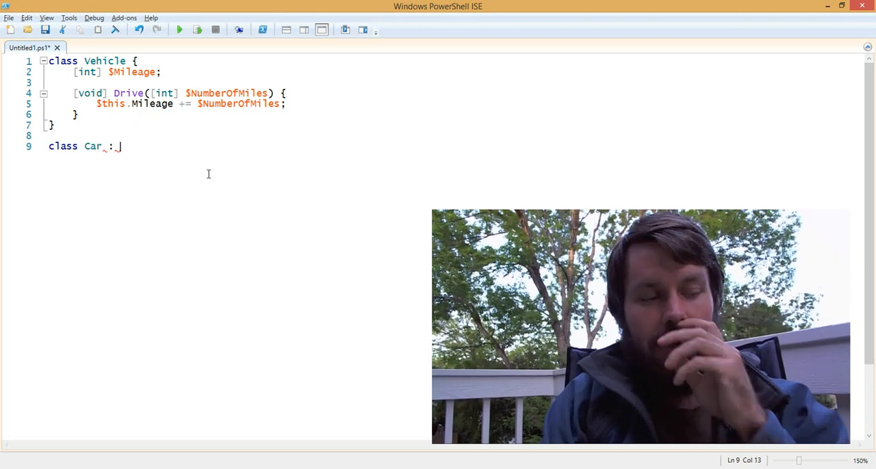
type("Vehicle {")
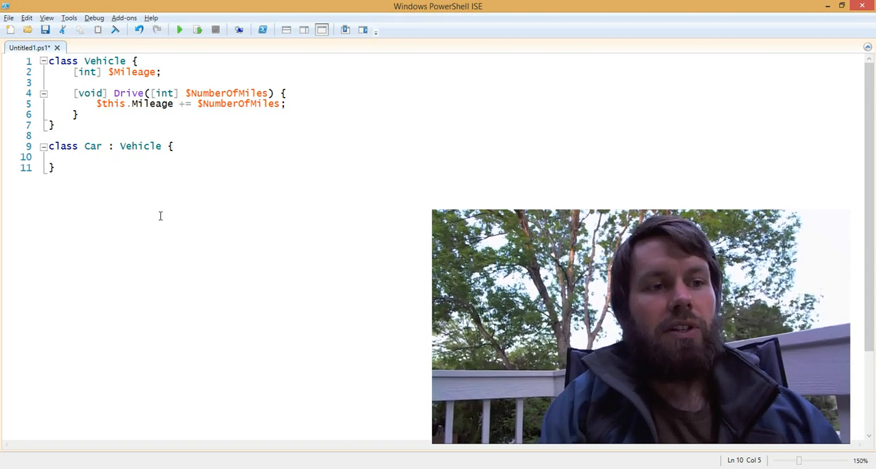
type("[int]")
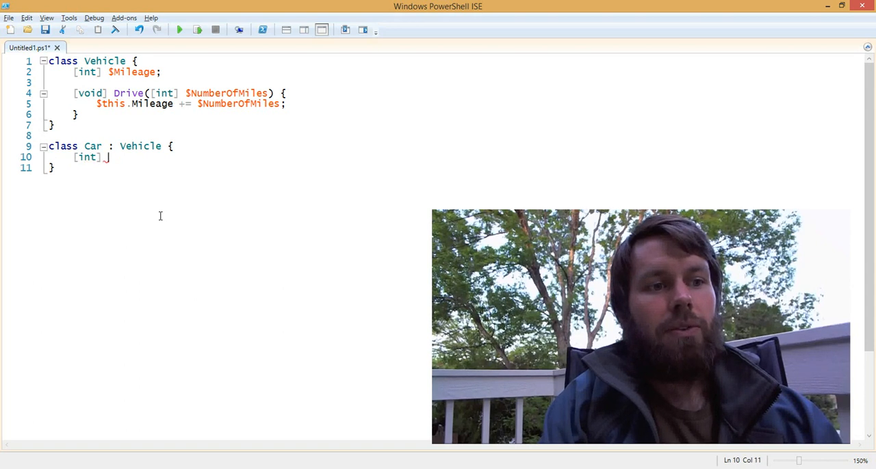
type("$Length")
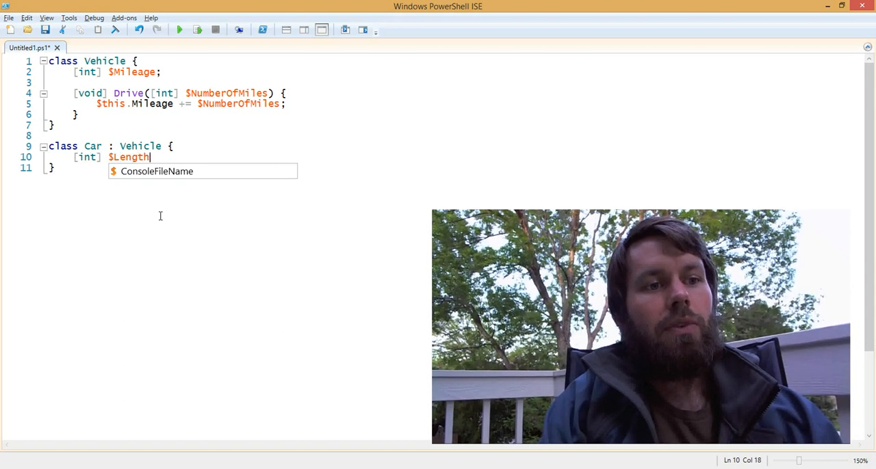
type(";")
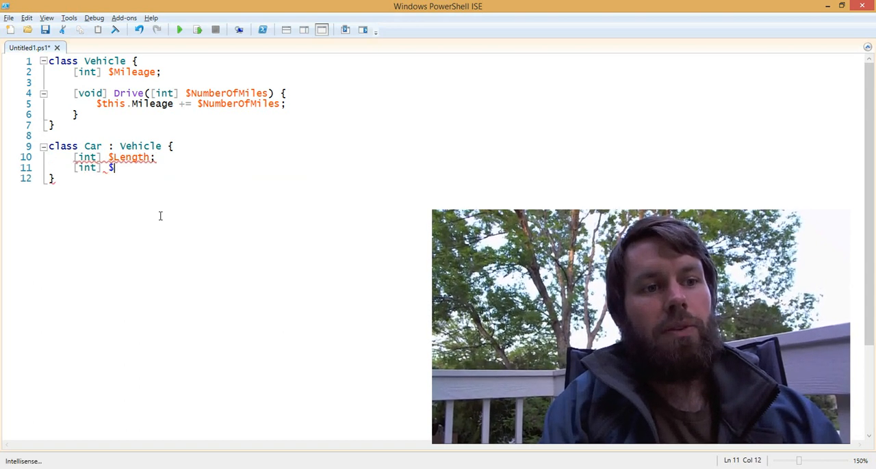
type("Width;")
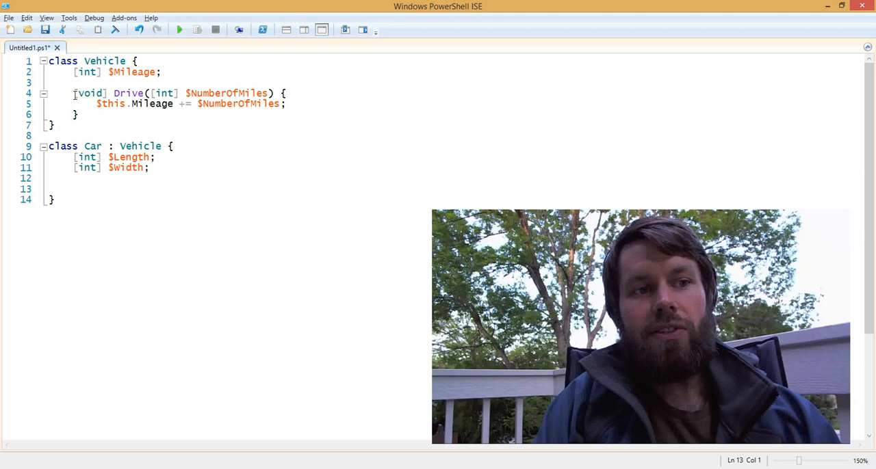
left_click_drag(74, 72, 79, 115)
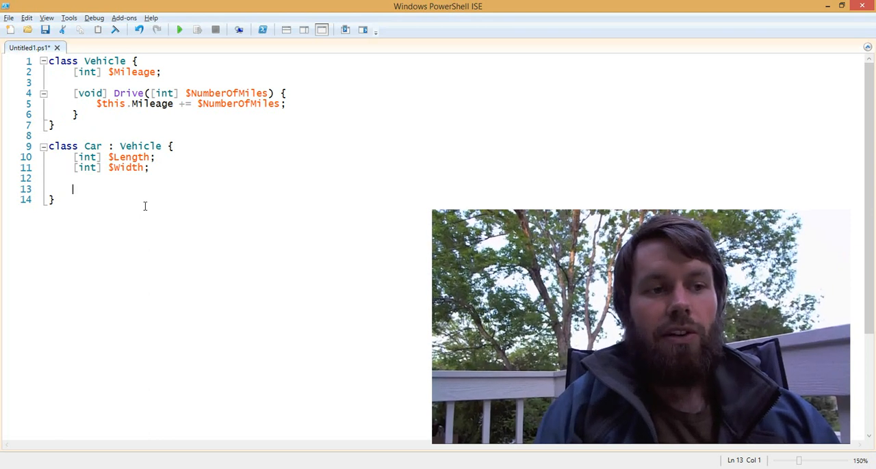
Give Car its own [void] Drive([int] $NumberOfMiles) that does $this.Mileage += $NumberOfMiles;.
type("[void")
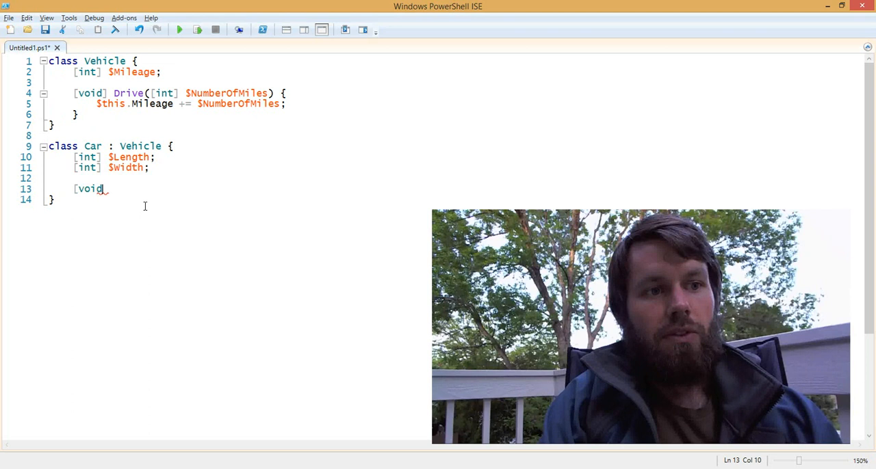
type("Drive")
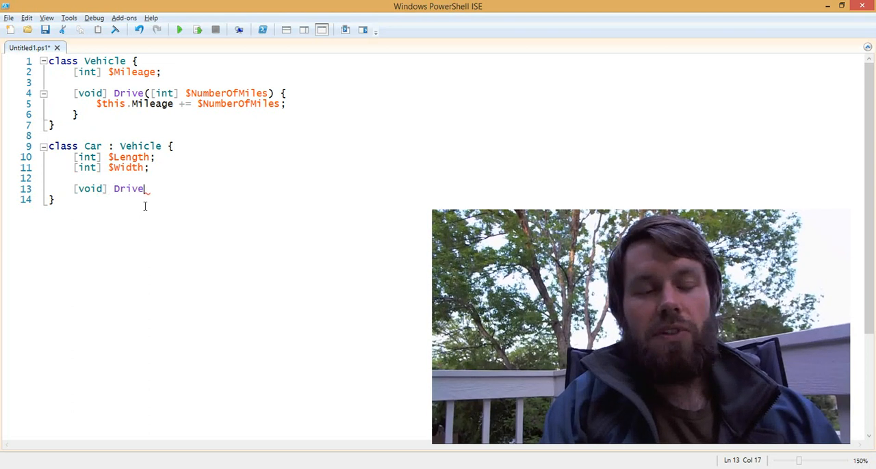
type("()")
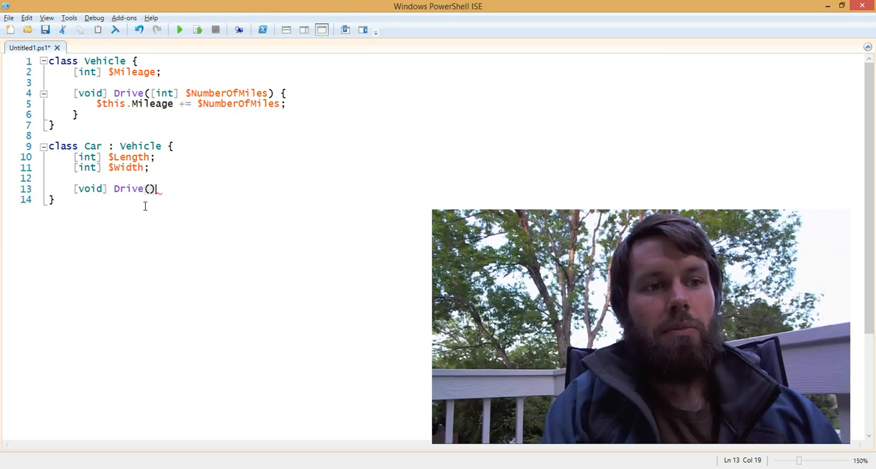
type("{")
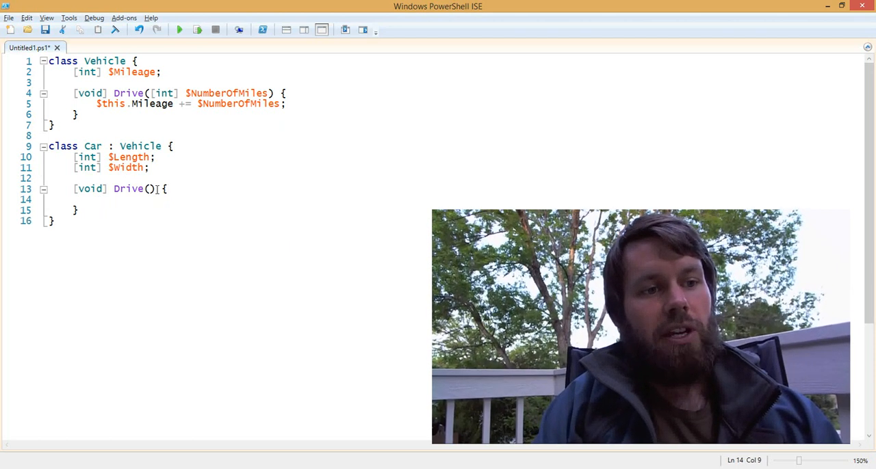
type("[int] $")
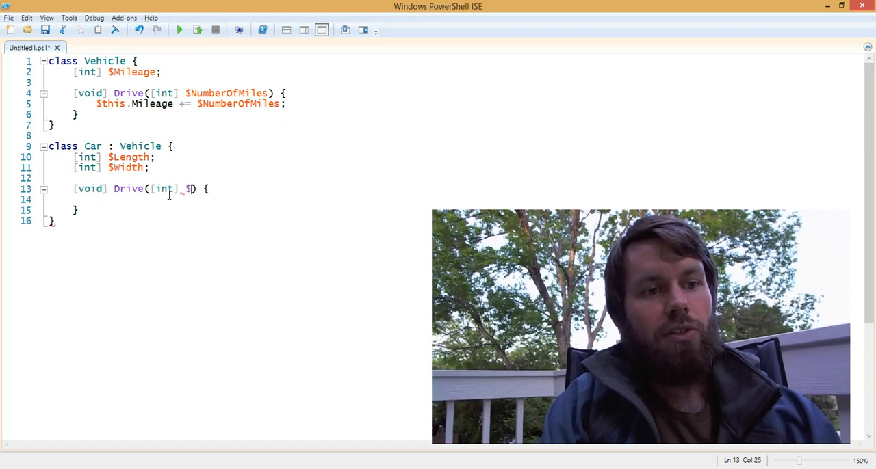
type("NumberOf")
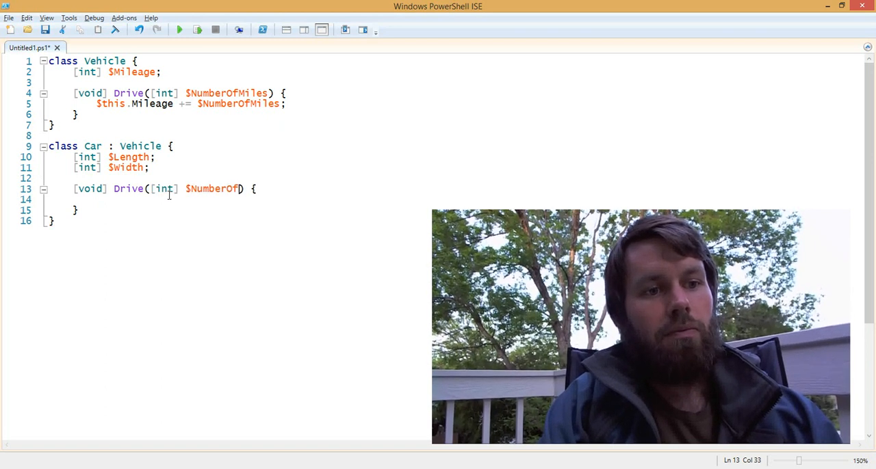
type("Miles")
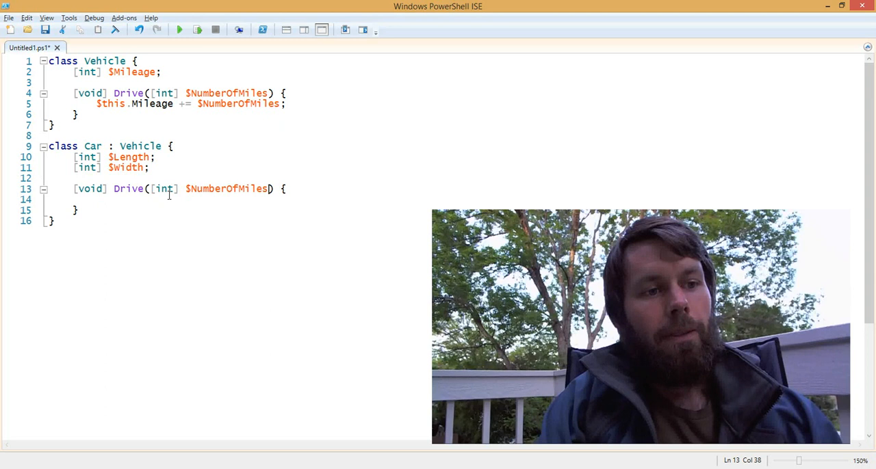
type("$this.Mileage +=")
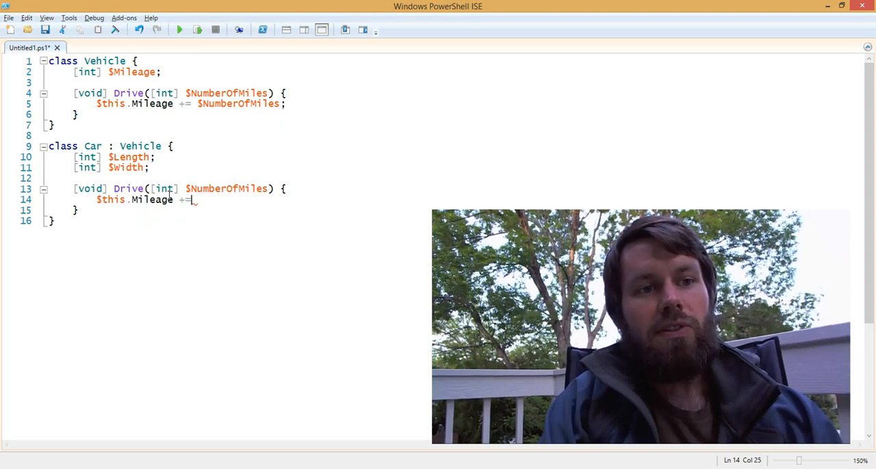
type("$NumberOfMiles;")
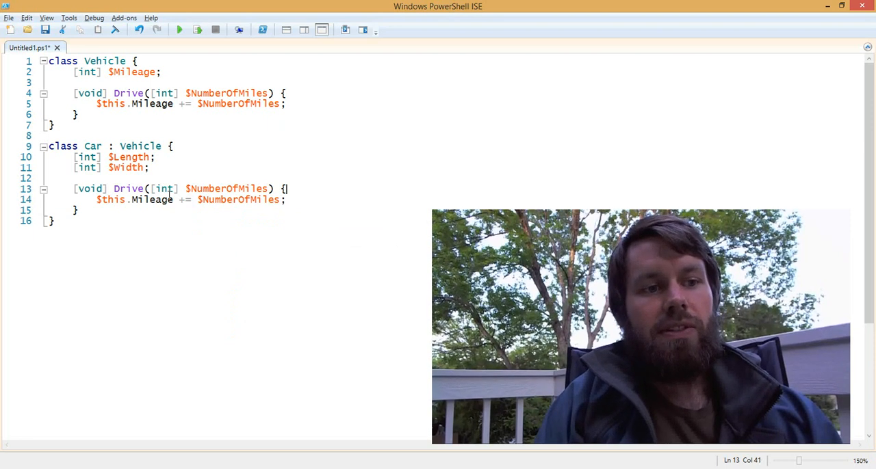
Add Write-Host -Object ('Drove {0} miles' -f $NumberOfMiles) -ForegroundColor lines to the Drive methods.
type("Wri")
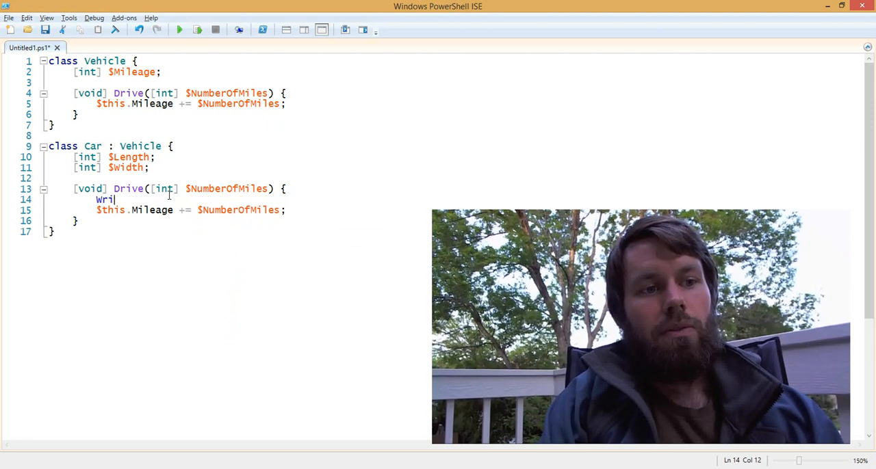
type("te-Host -Object '")
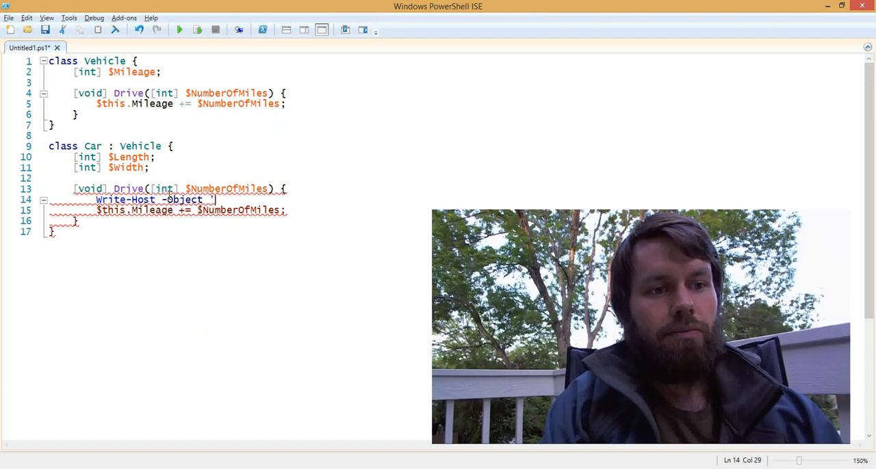
type("Drove {")
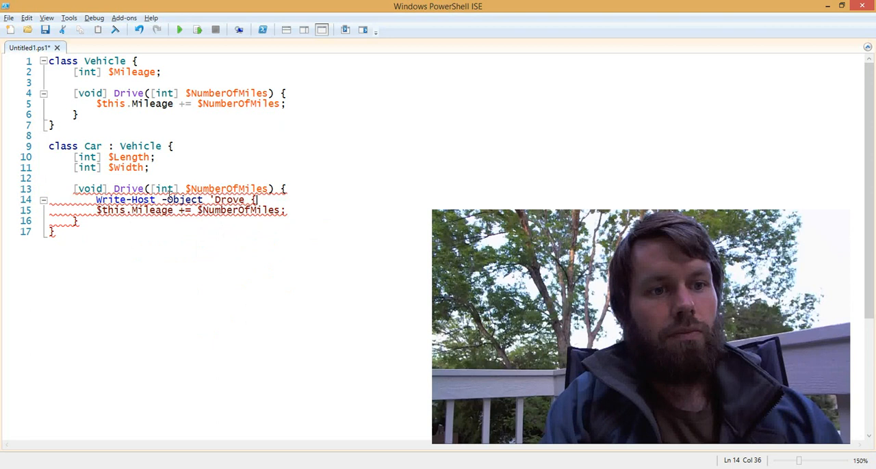
type("0} miles' -f $Num")
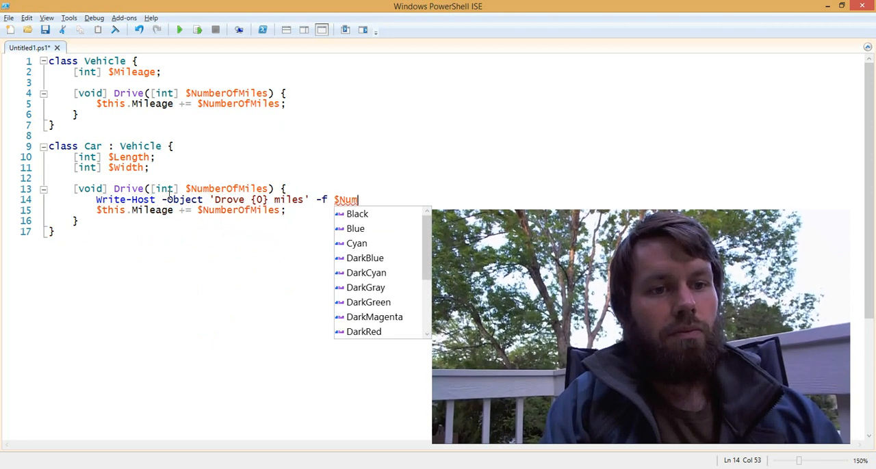
type("berOfMiles);")
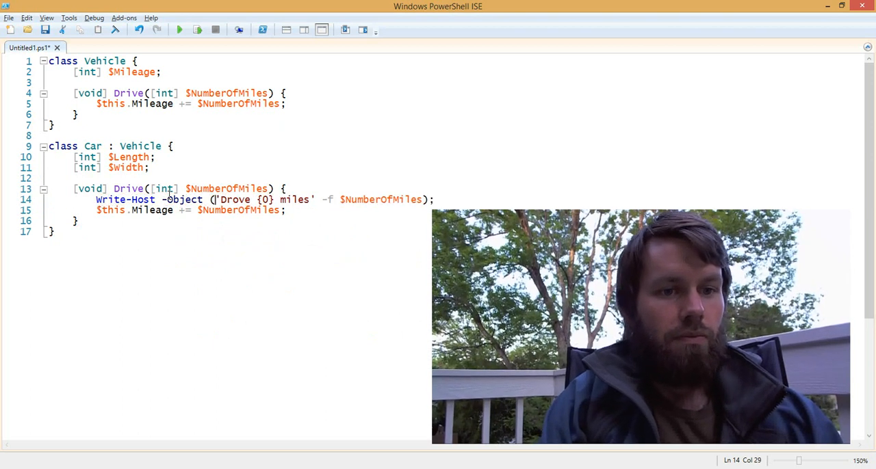
type("-;")
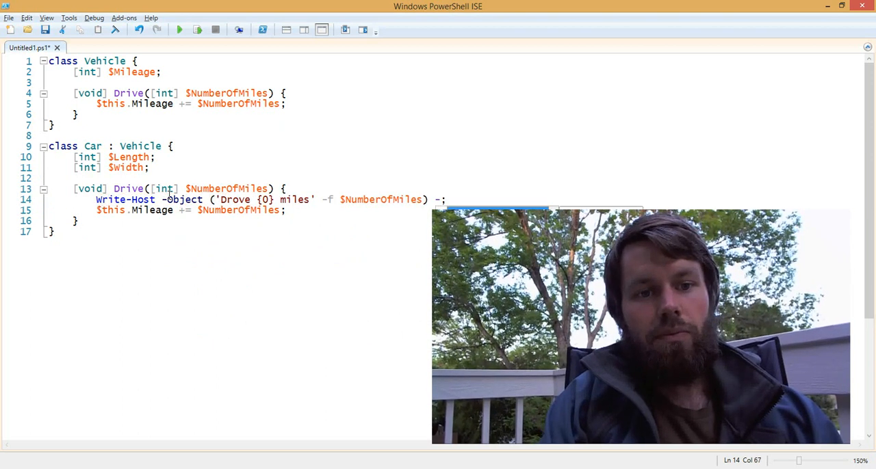
type("-ForegroundColor Green")
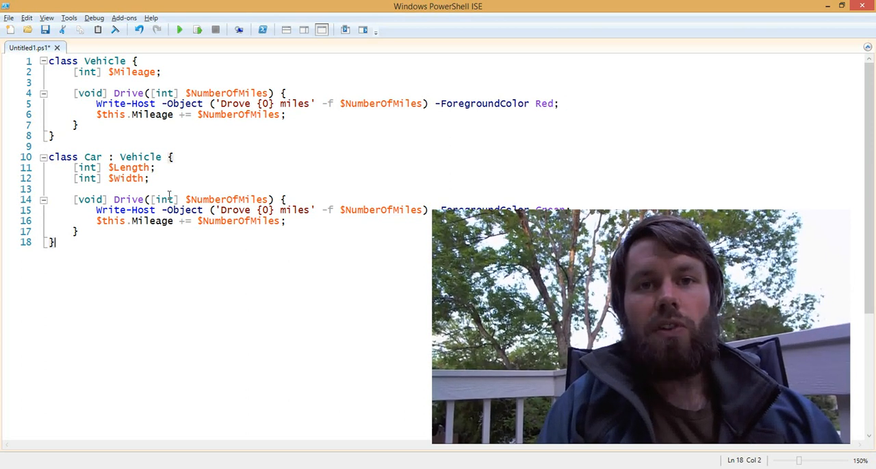
Below the classes create $Car = [Car]::new(); and call $Car.Drive(10);.
type("[]")
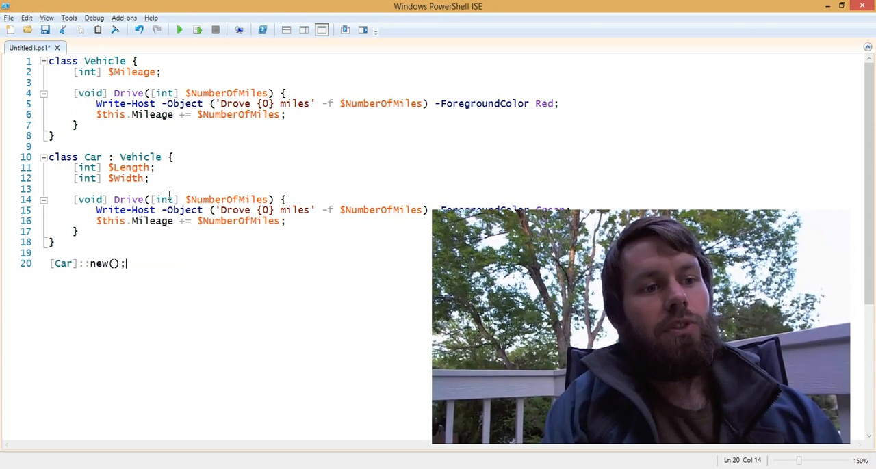
type("$Car =")
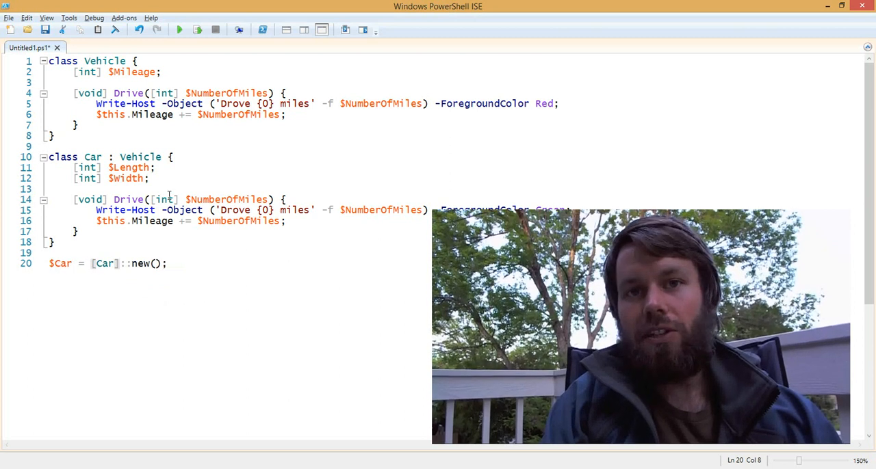
key("Enter")
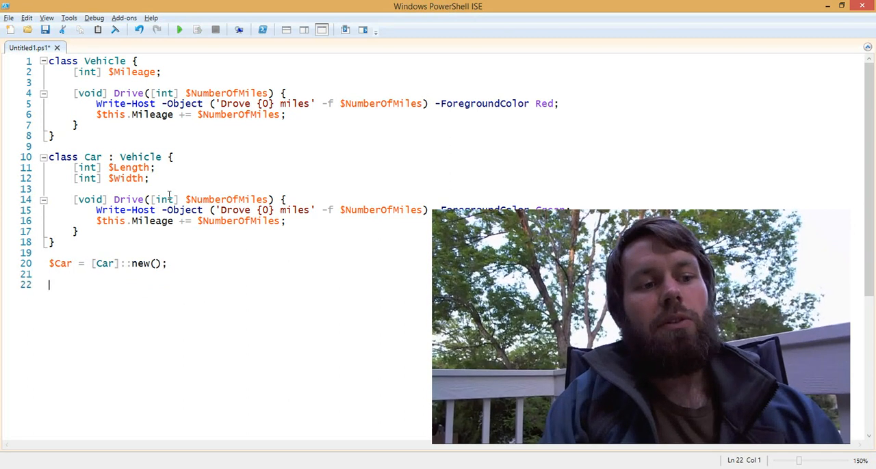
type("$Car")
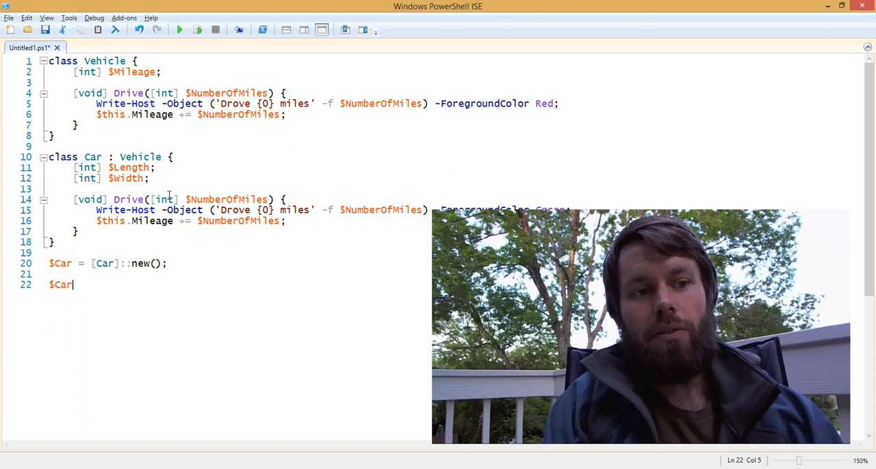
type(".Drive(")
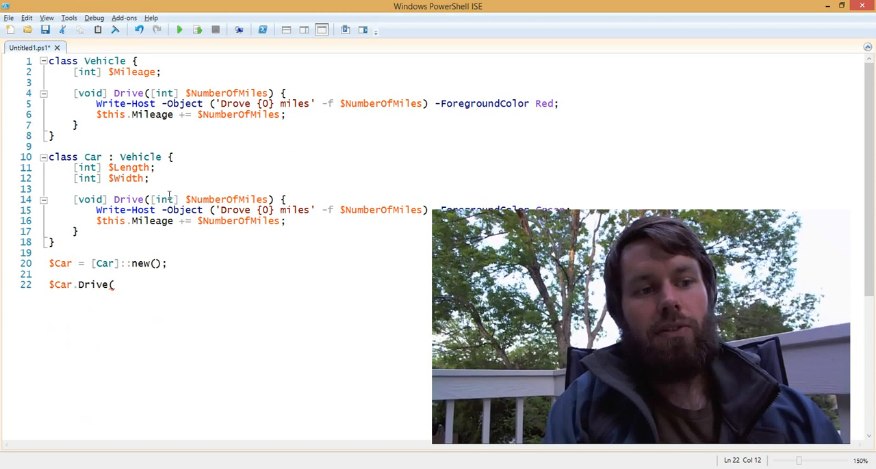
type("10);")
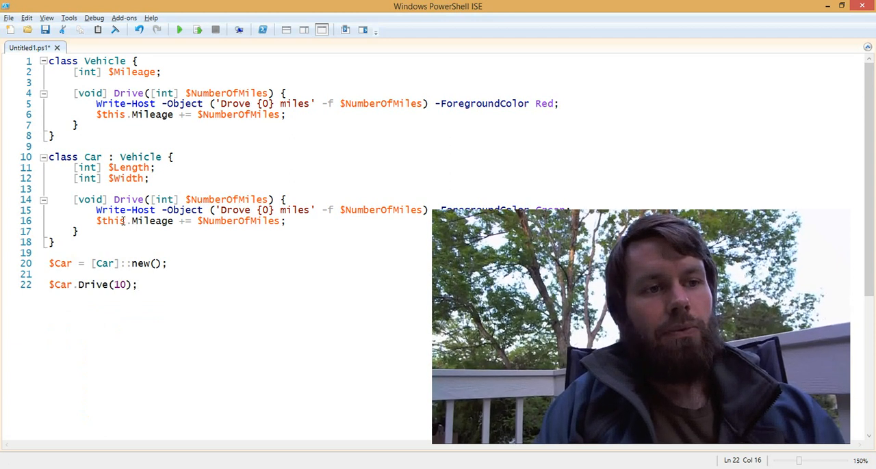
Start a new blank line after the mileage update inside Car's Drive method.
left_click(179, 29)
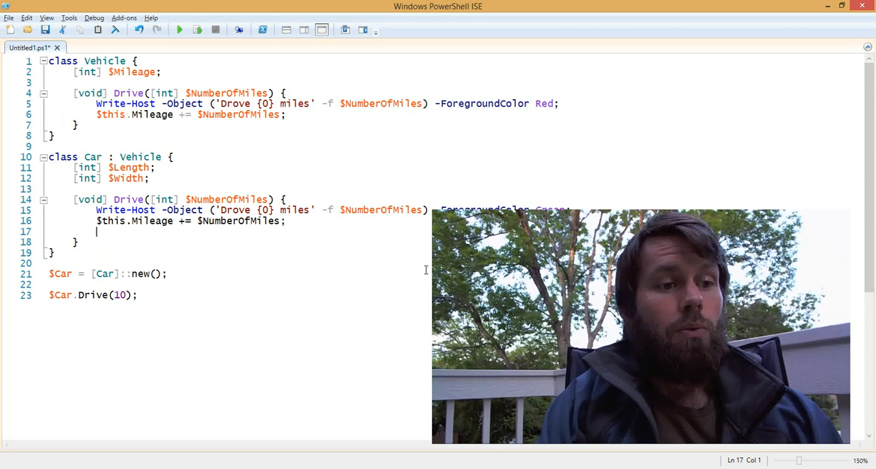
Call the base method from Car's Drive with ([Vehicle]$this).Drive($NumberOfMiles);.
type("[")
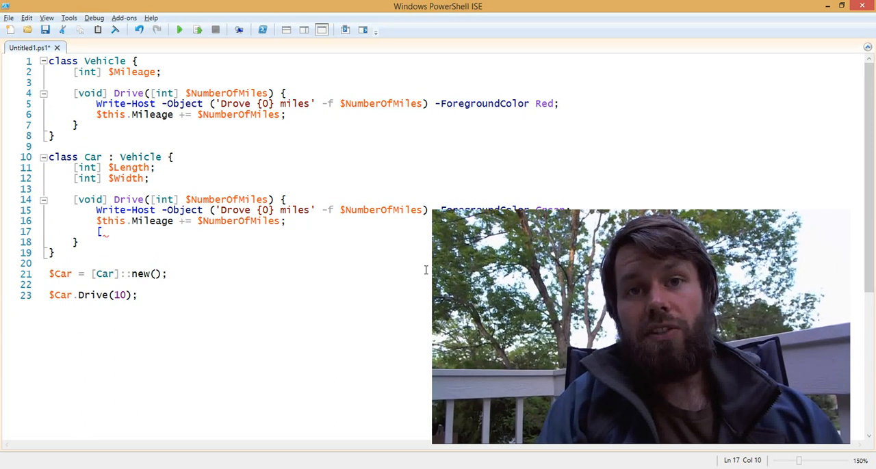
key("Backspace")
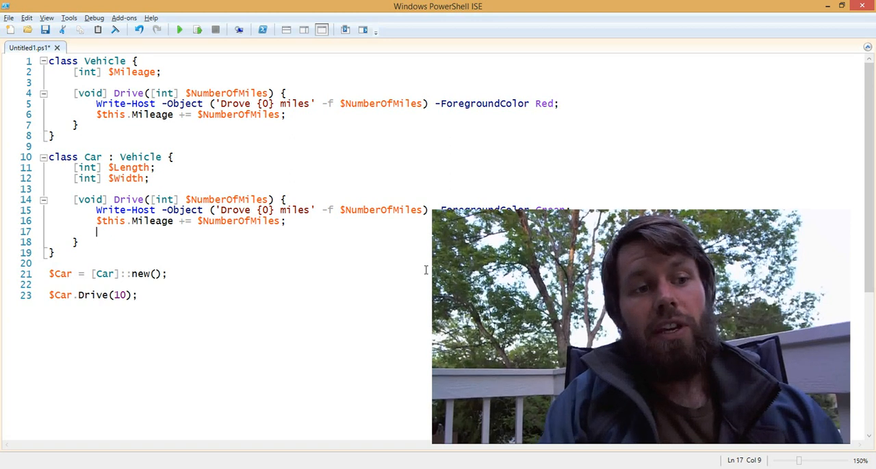
type("$this")
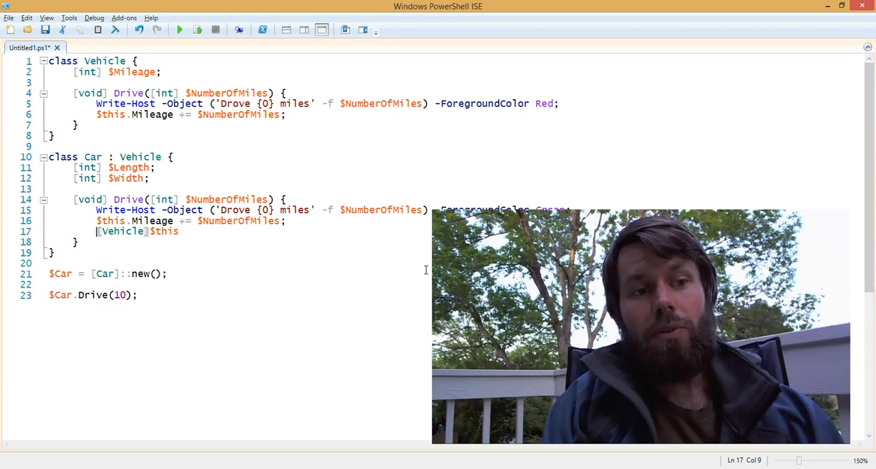
double_click(162, 231)
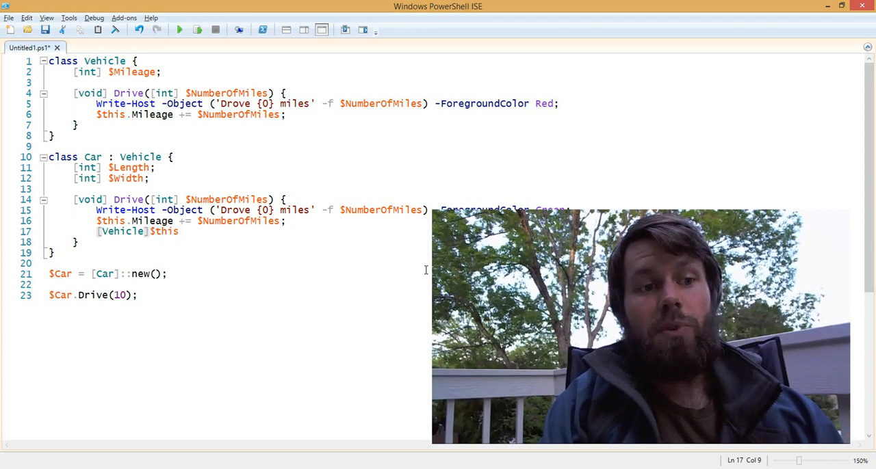
type(")")
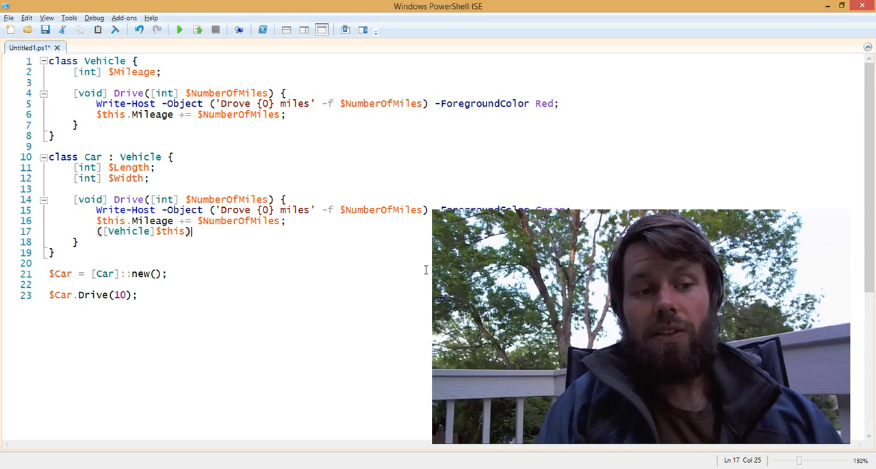
type(".Drive")
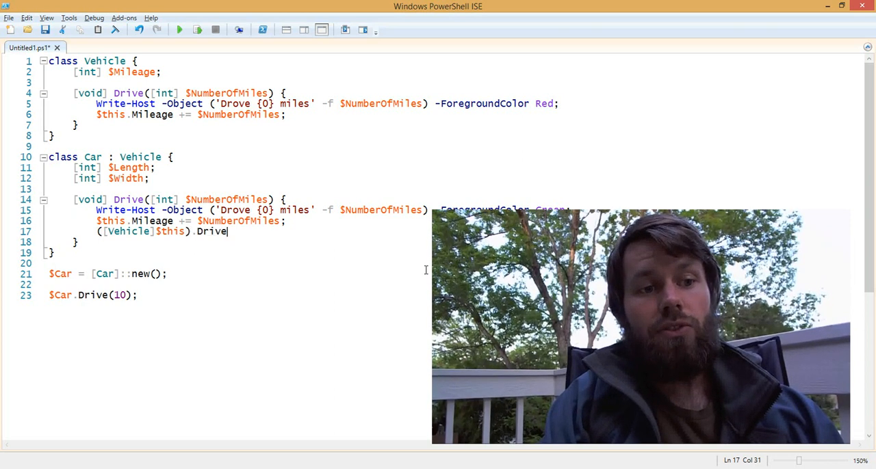
type("($nu")
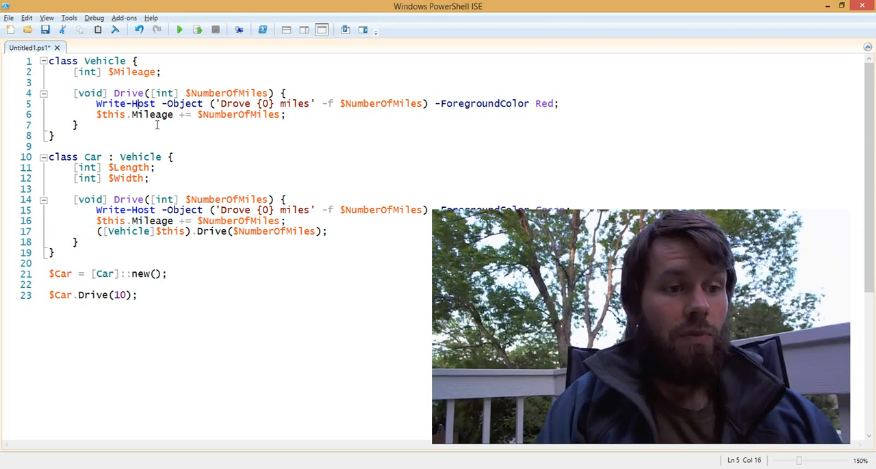
Output $Car.Mileage; at the end and run the script, printing both messages and mileage 20.
type("$")
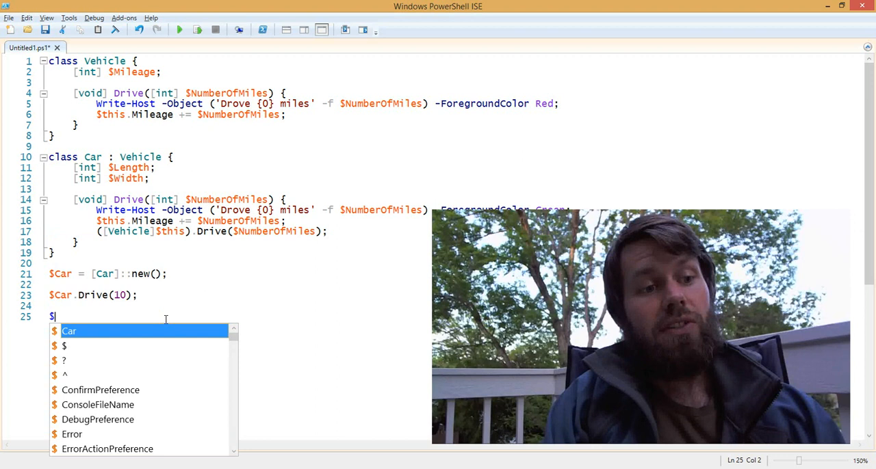
type("Car.Mileage")
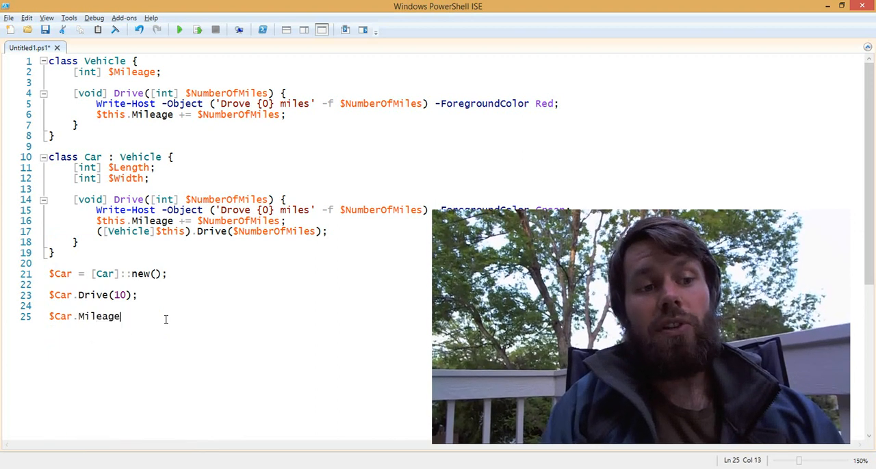
type(";")
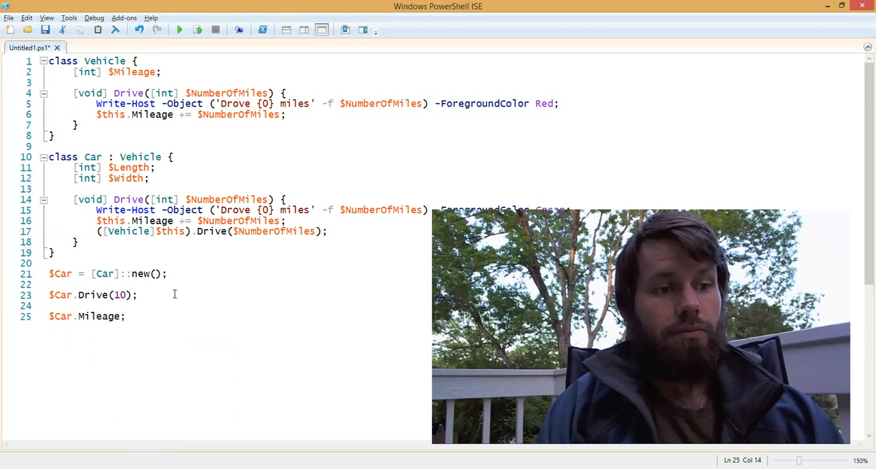
left_click(179, 29)
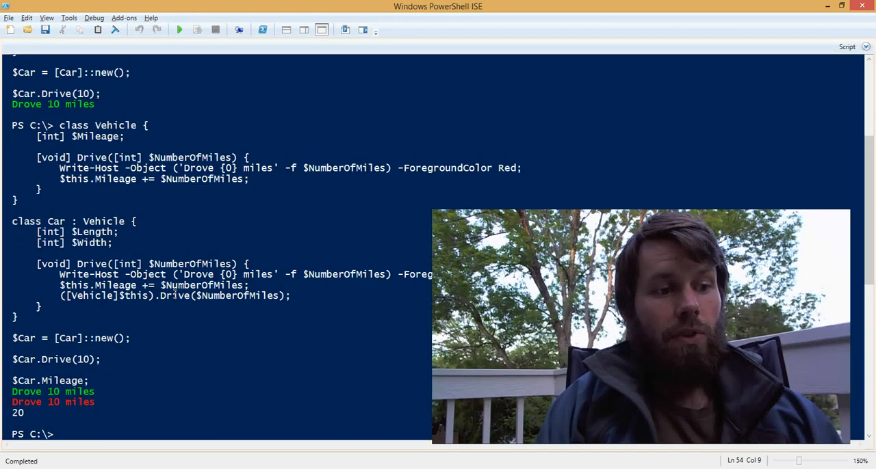